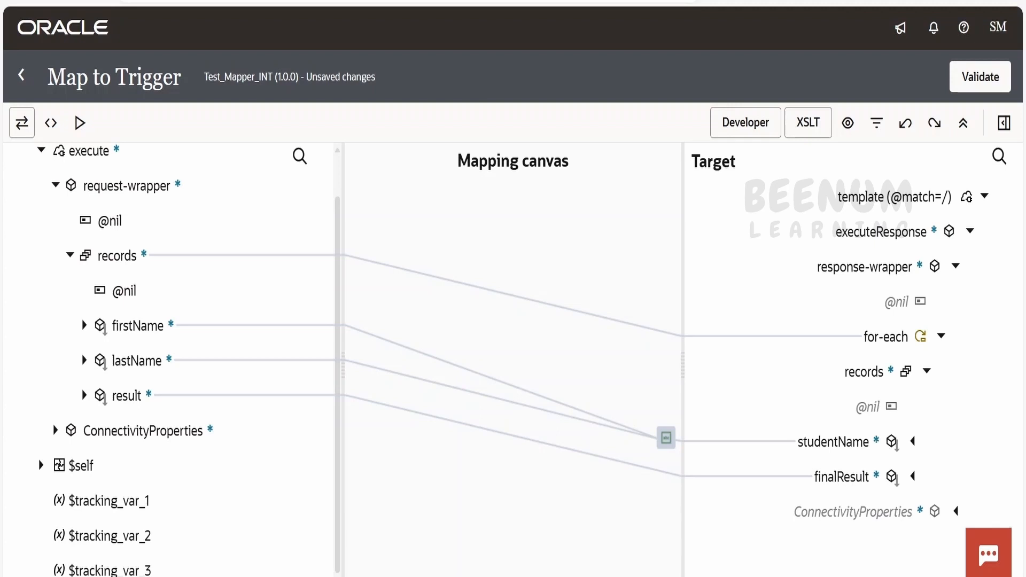
Show the Components palette with the XSL Constructors group expanded to reveal for-each-group.
left_click(1004, 123)
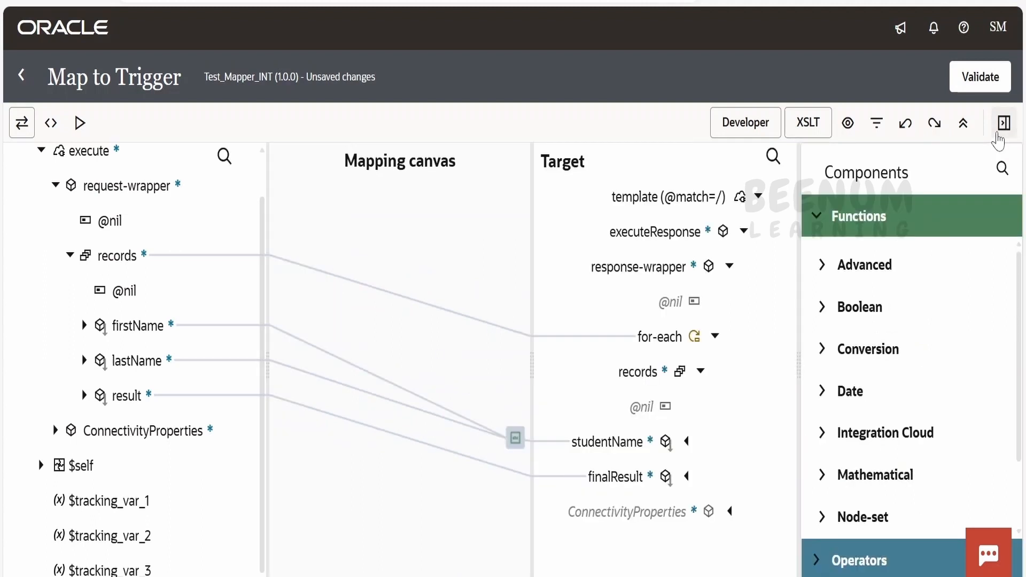
scroll("down", 3)
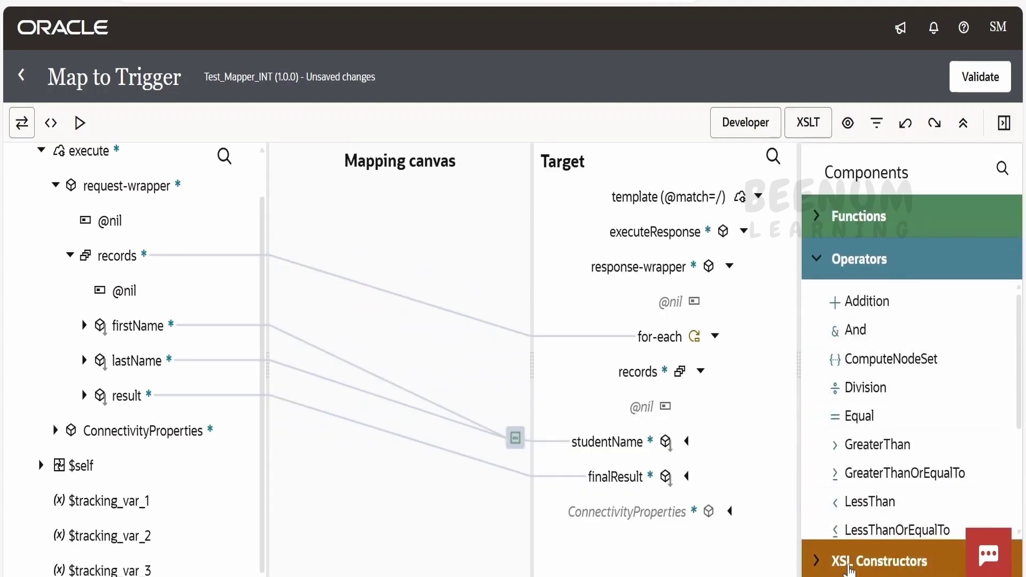
left_click(881, 559)
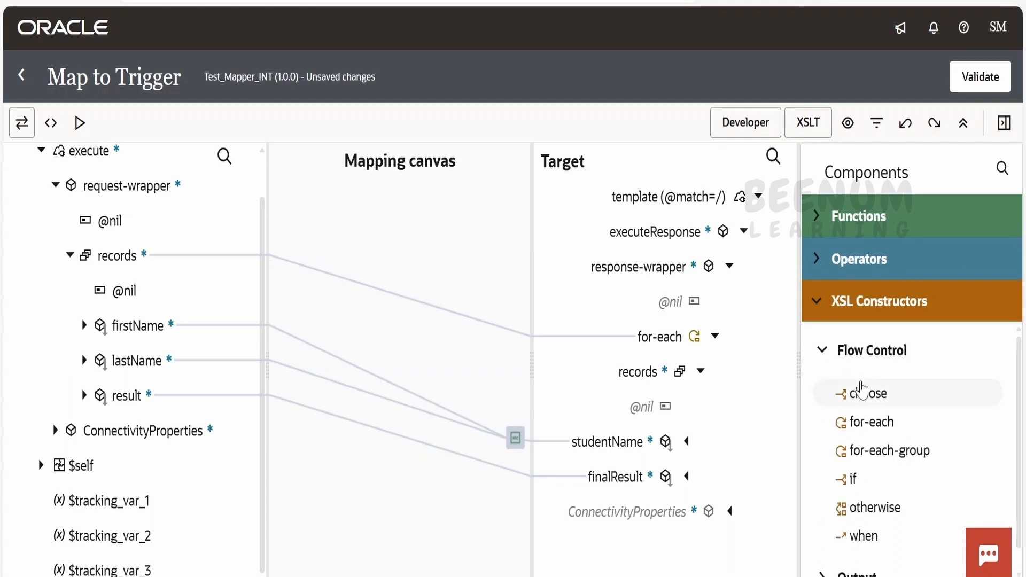
mouse_move(887, 450)
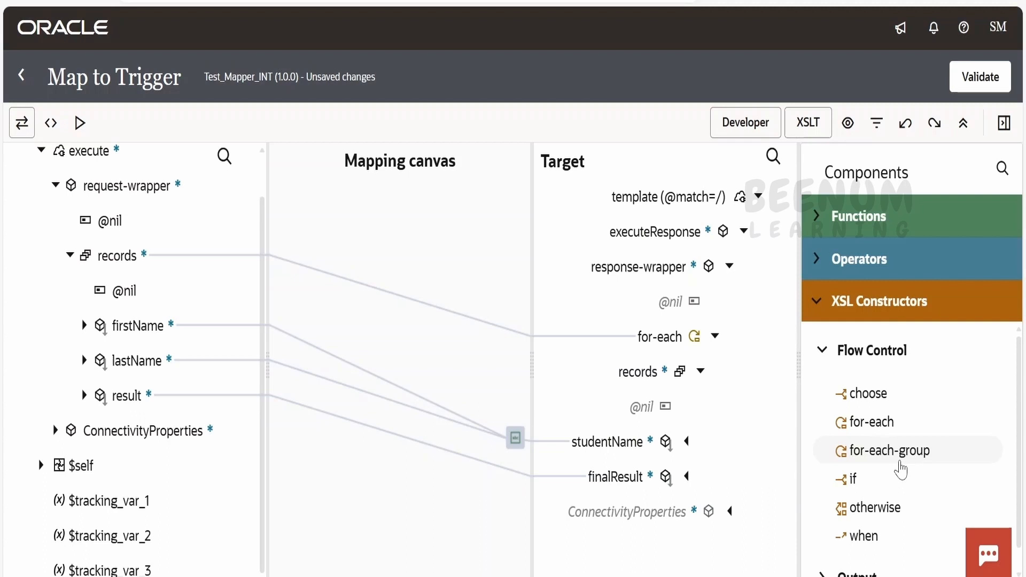
mouse_move(883, 478)
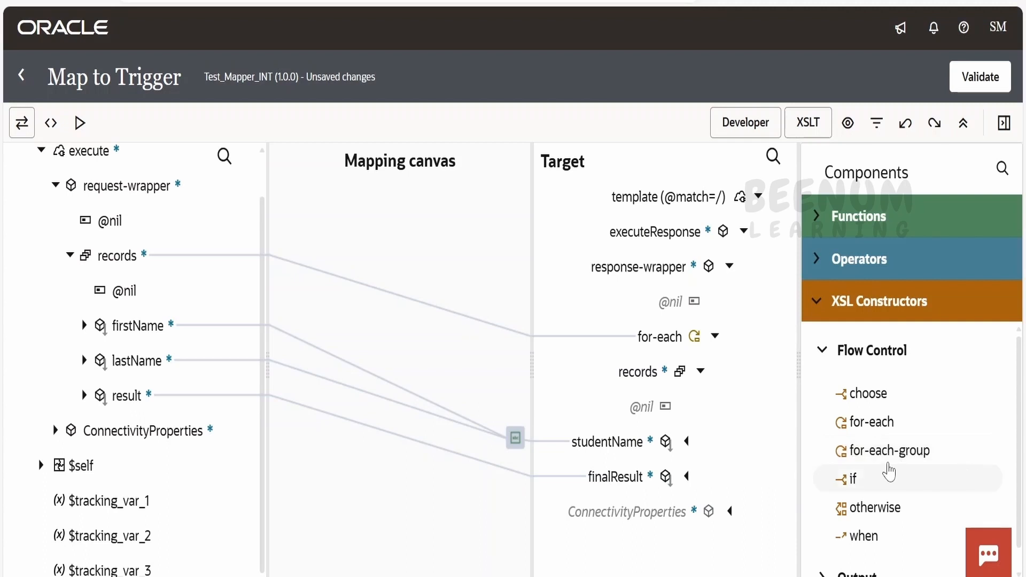
mouse_move(1003, 141)
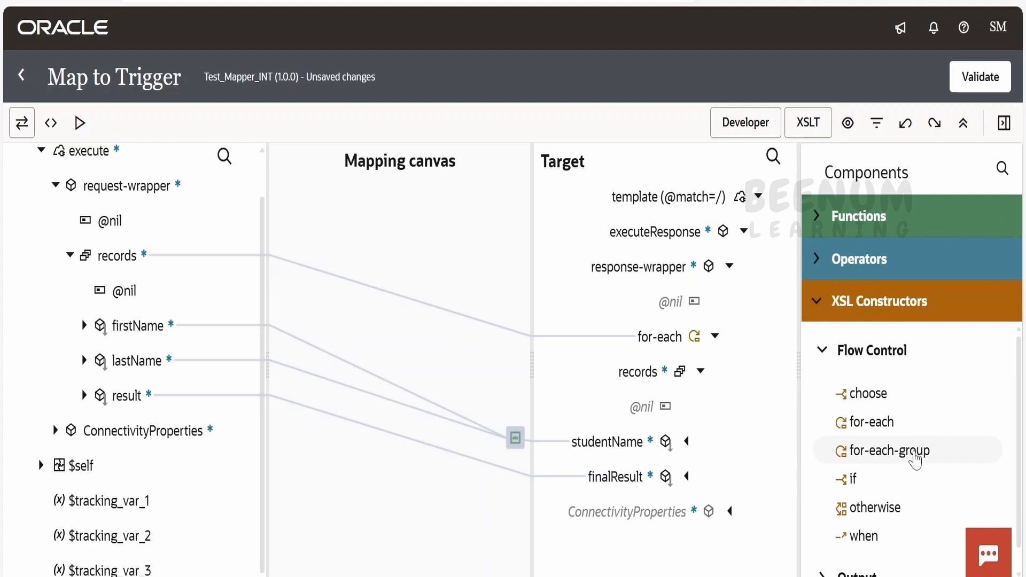
Hide the Components palette, leaving the source and target trees with their mappings.
left_click(1005, 123)
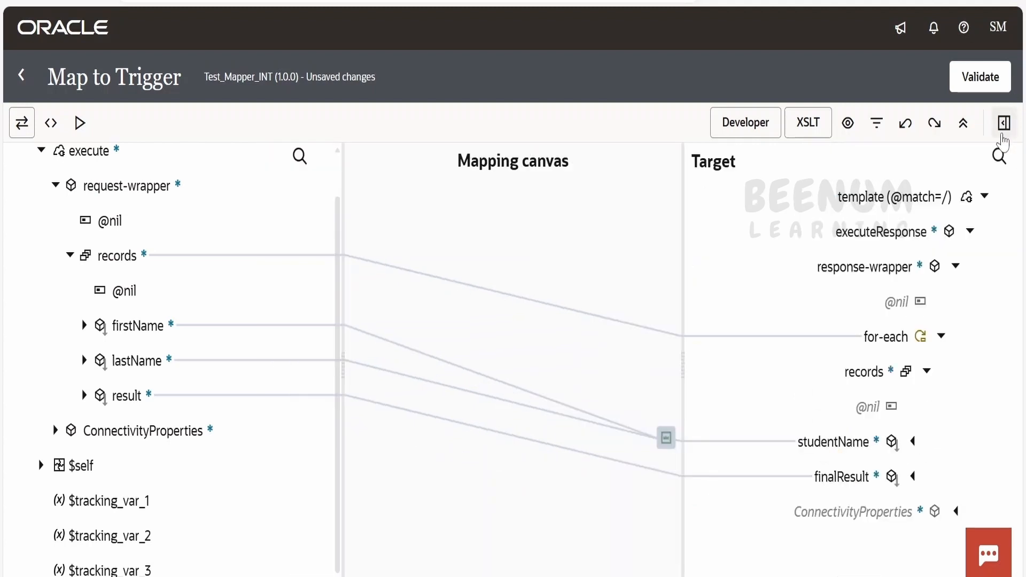
mouse_move(182, 291)
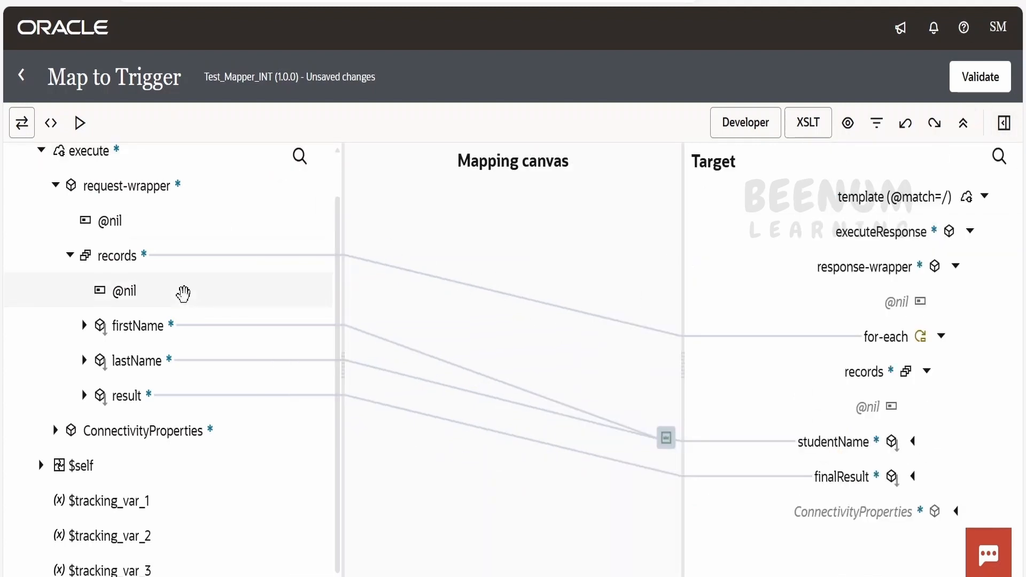
mouse_move(663, 335)
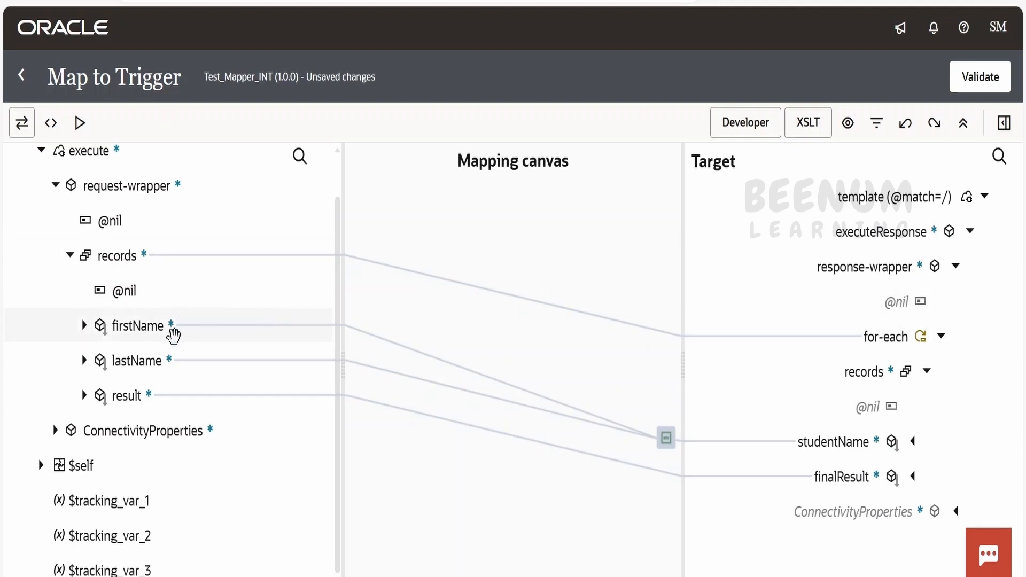
mouse_move(820, 433)
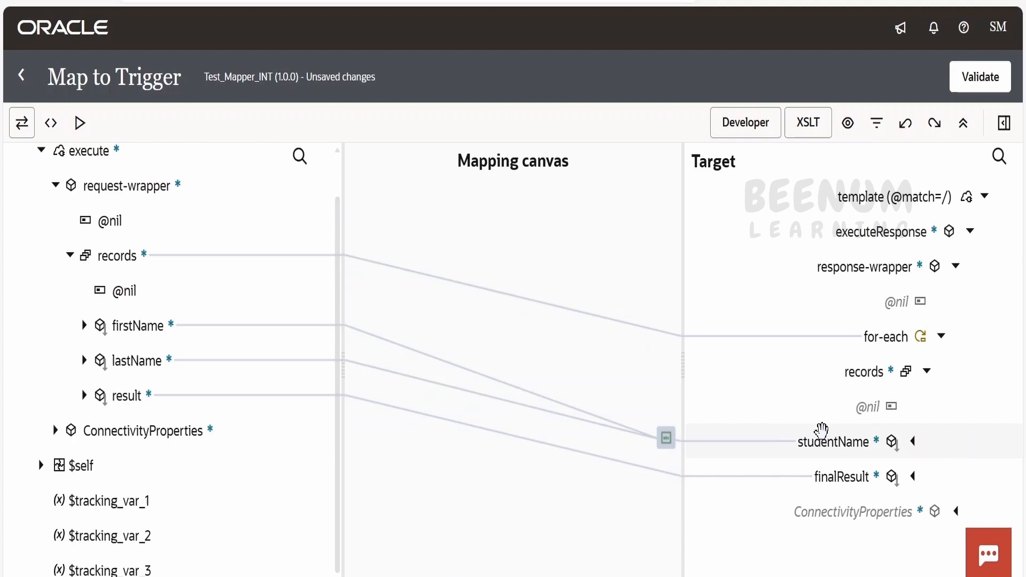
mouse_move(872, 451)
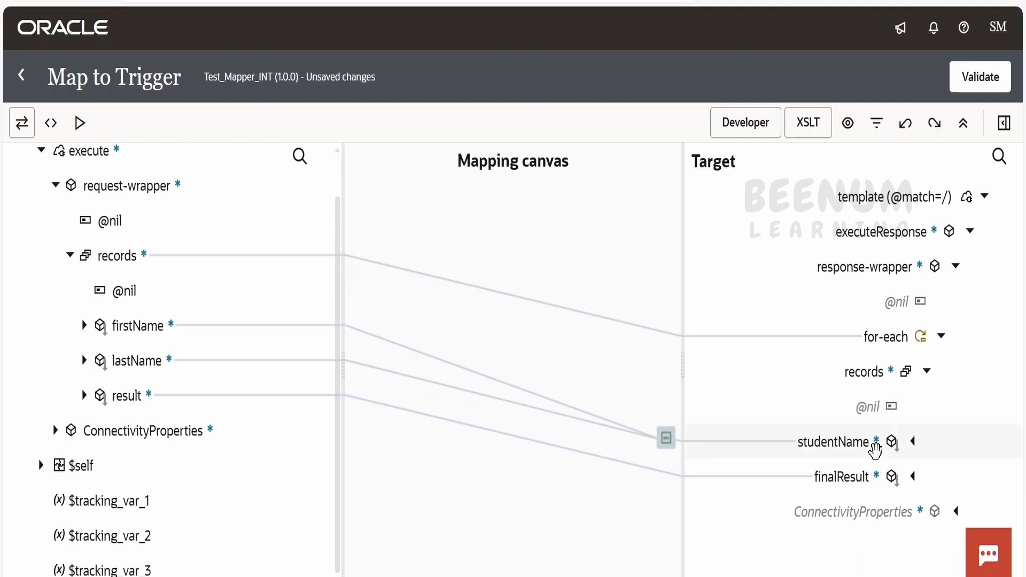
Run the mapping test showing four separate student records, then return to the mapper.
left_click(78, 122)
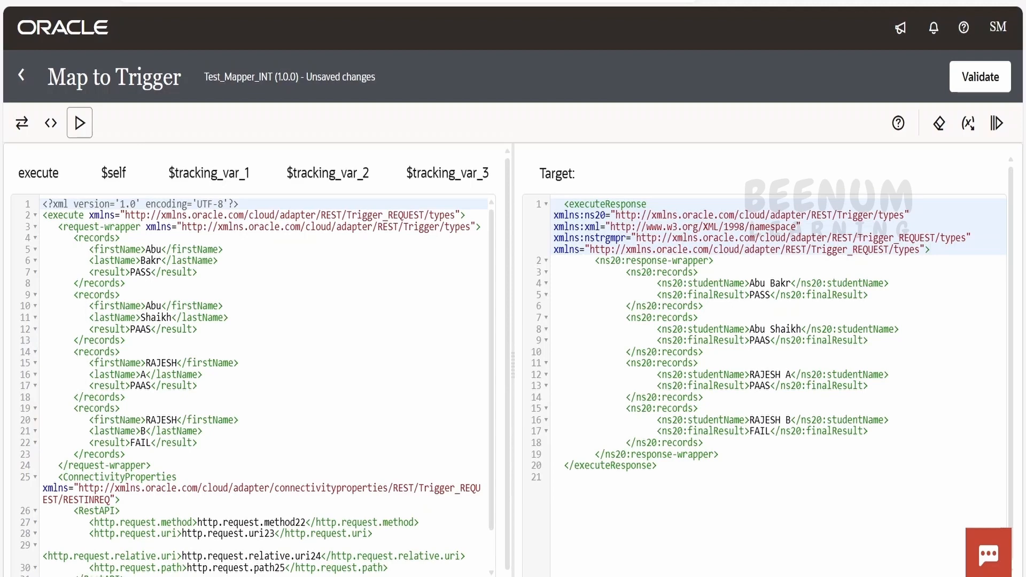
left_click(127, 282)
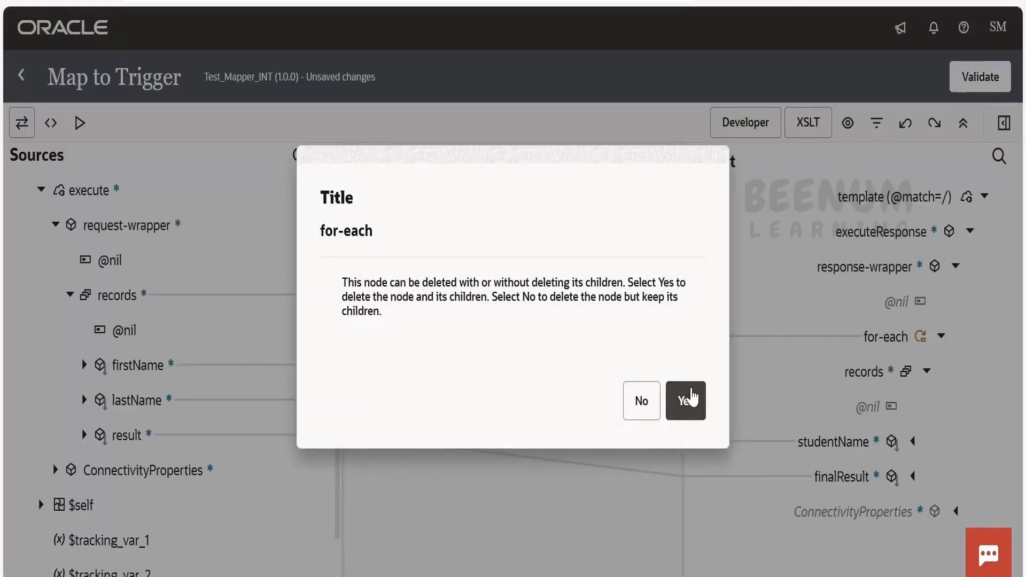
Delete the for-each with its children and place a for-each-group on target records.
left_click(684, 400)
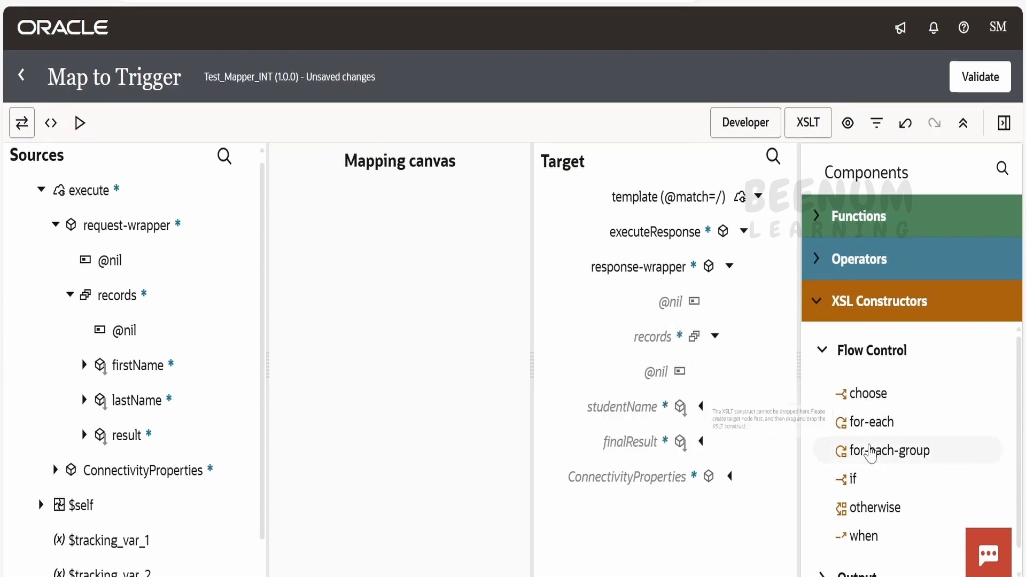
right_click(651, 336)
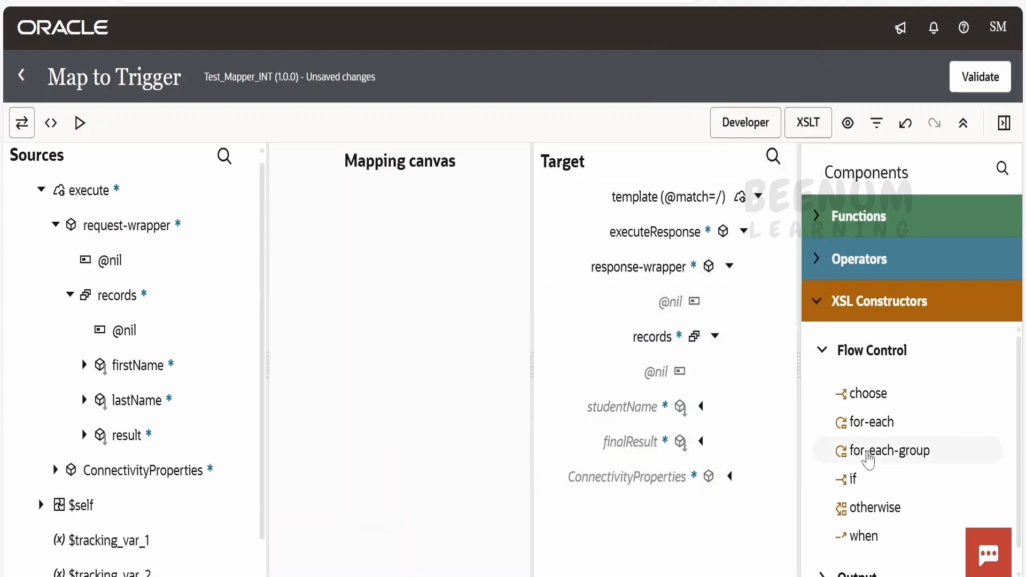
left_click(889, 452)
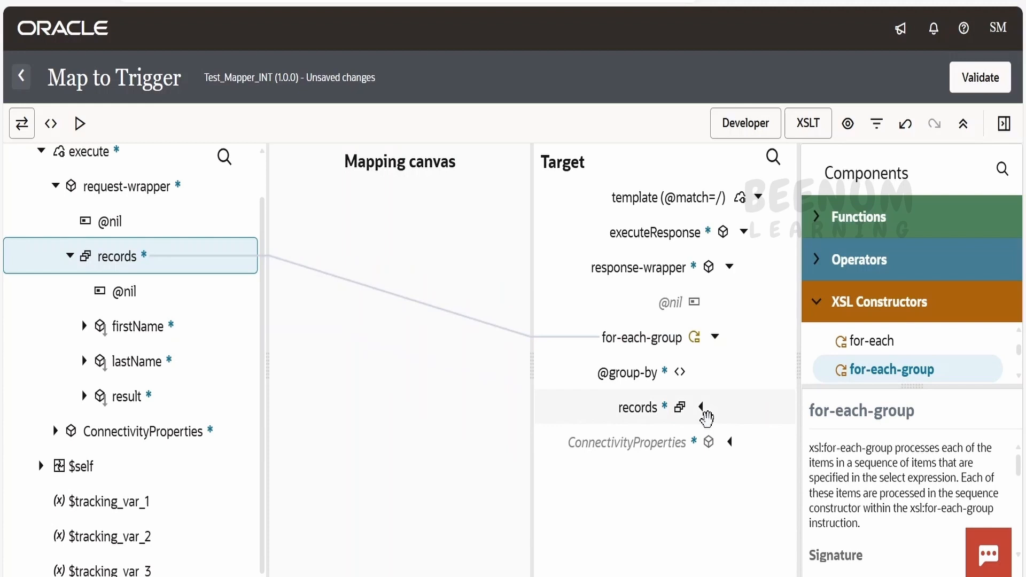
Map studentName to concat(firstName, ' ', lastName) and finalResult to ns20:result inside for-each-group.
left_click(704, 406)
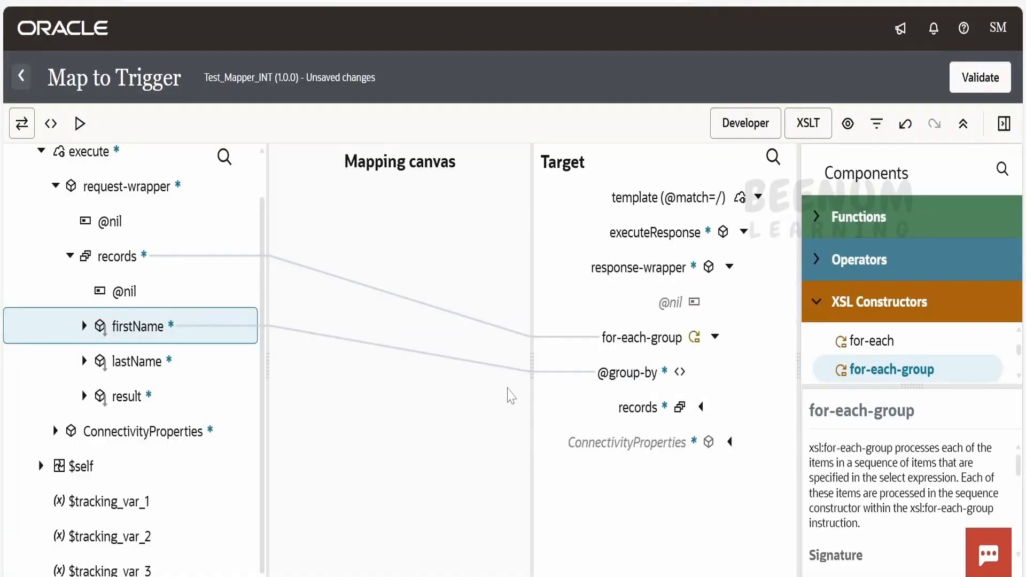
left_click(700, 407)
type("concat(ns20:firstName")
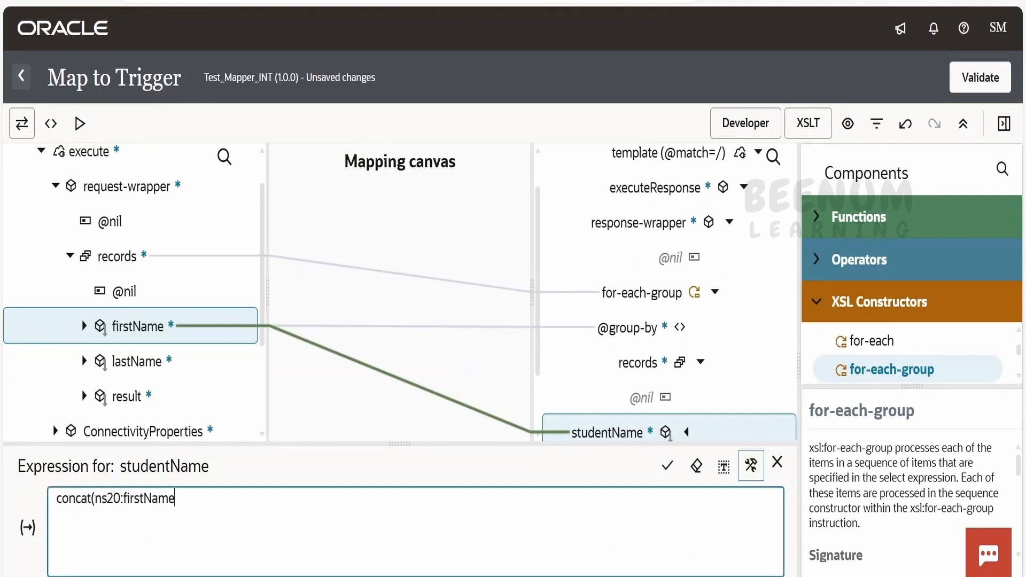
type(", '',")
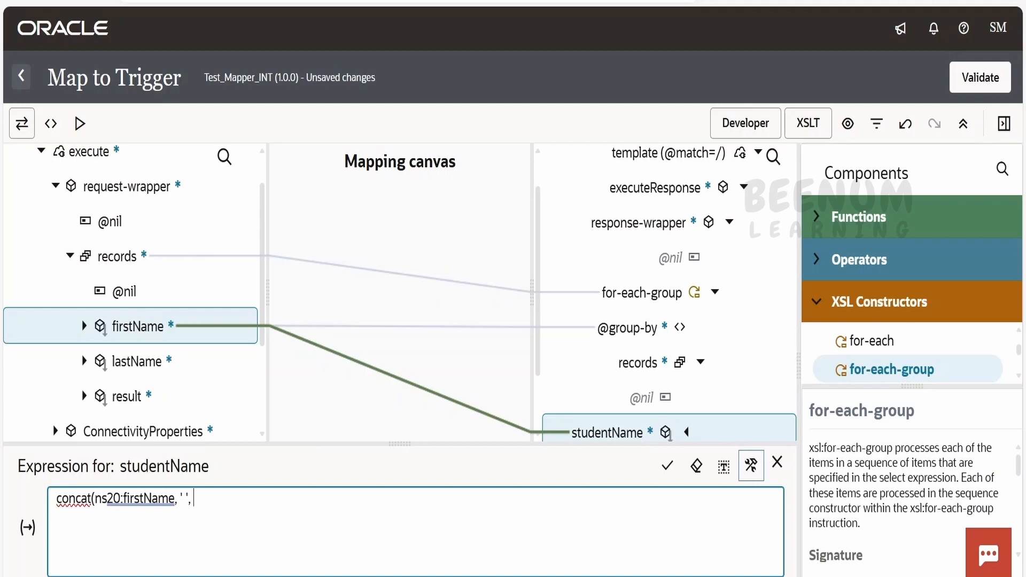
type("ns20:lastName)")
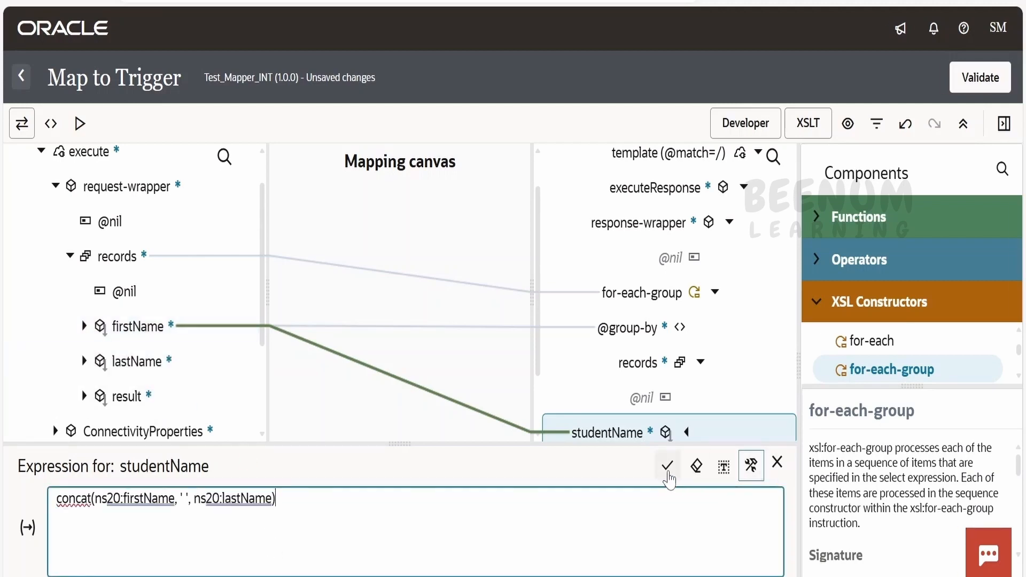
left_click(667, 466)
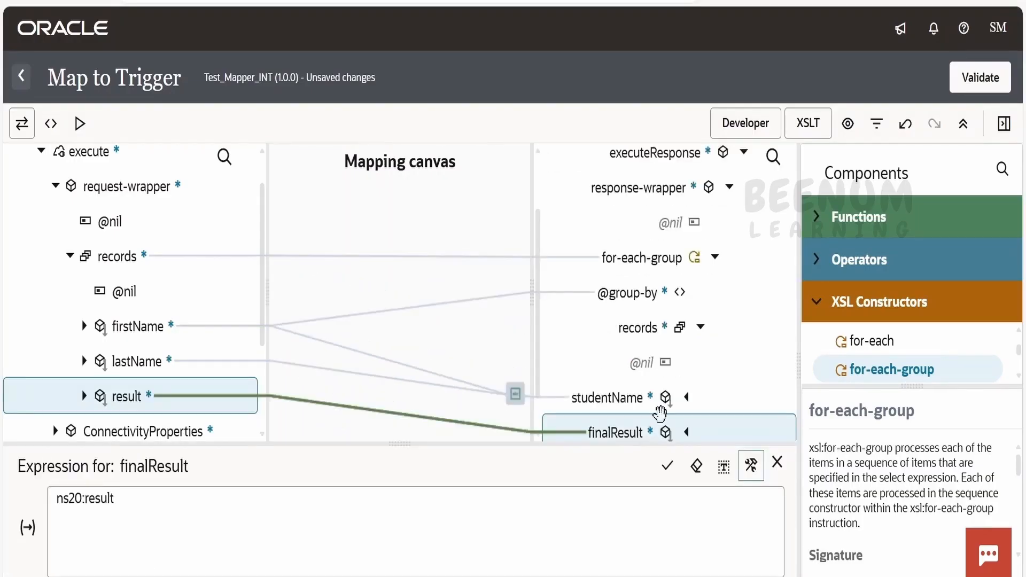
scroll("down", 3)
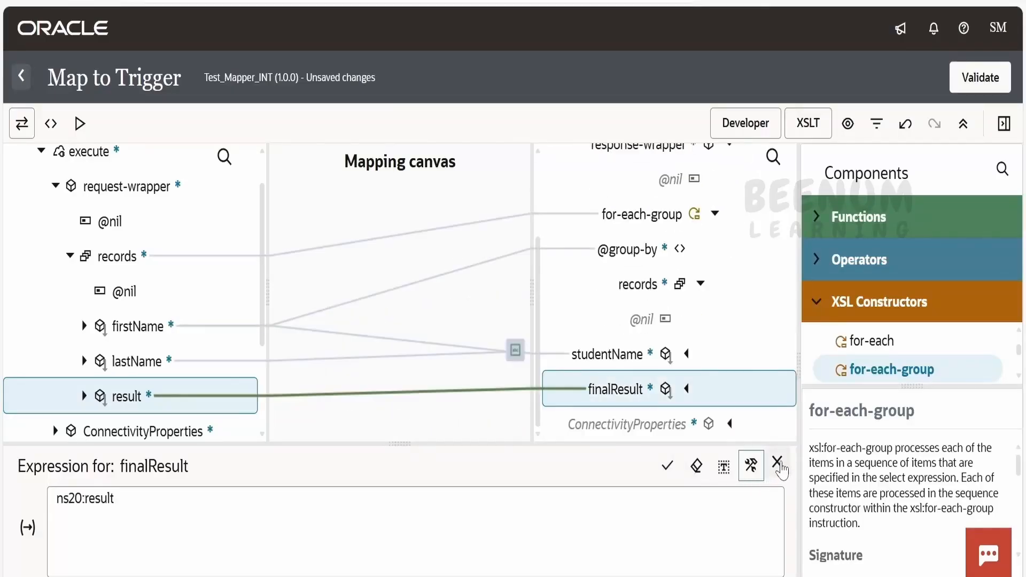
left_click(780, 466)
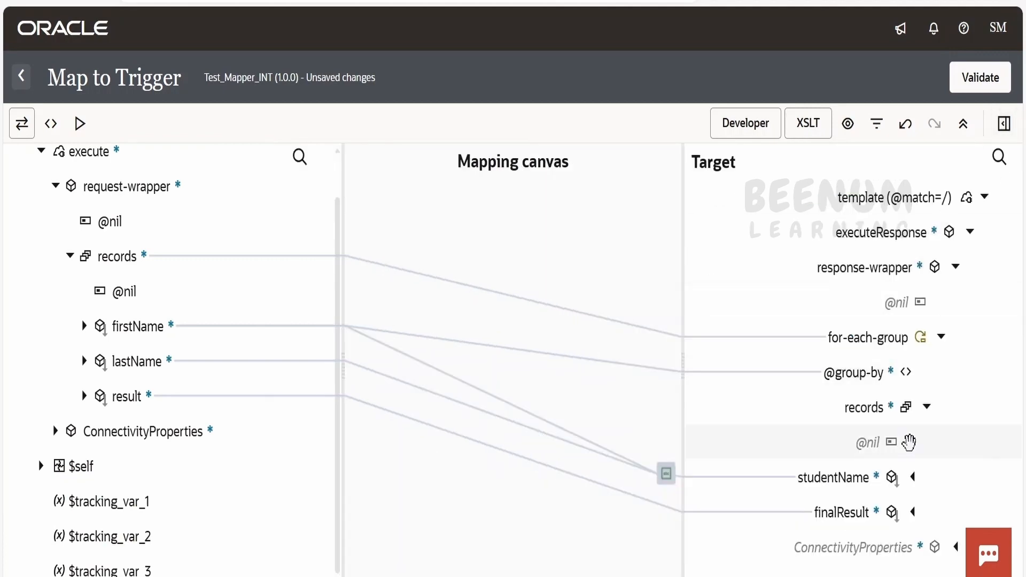
mouse_move(892, 478)
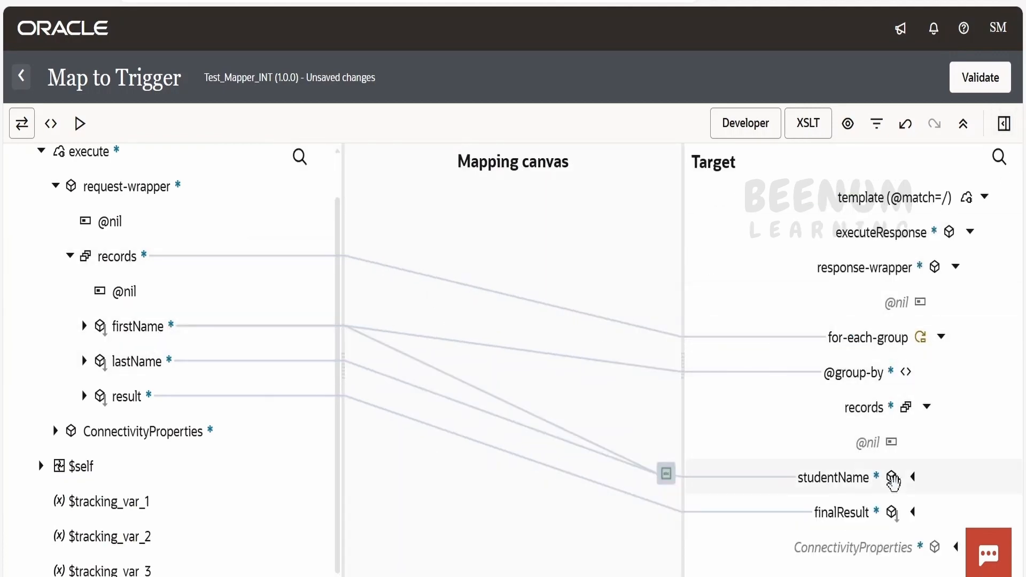
Execute the test, getting only Abu Bakr and RAJESH A despite three Abu input records.
left_click(980, 76)
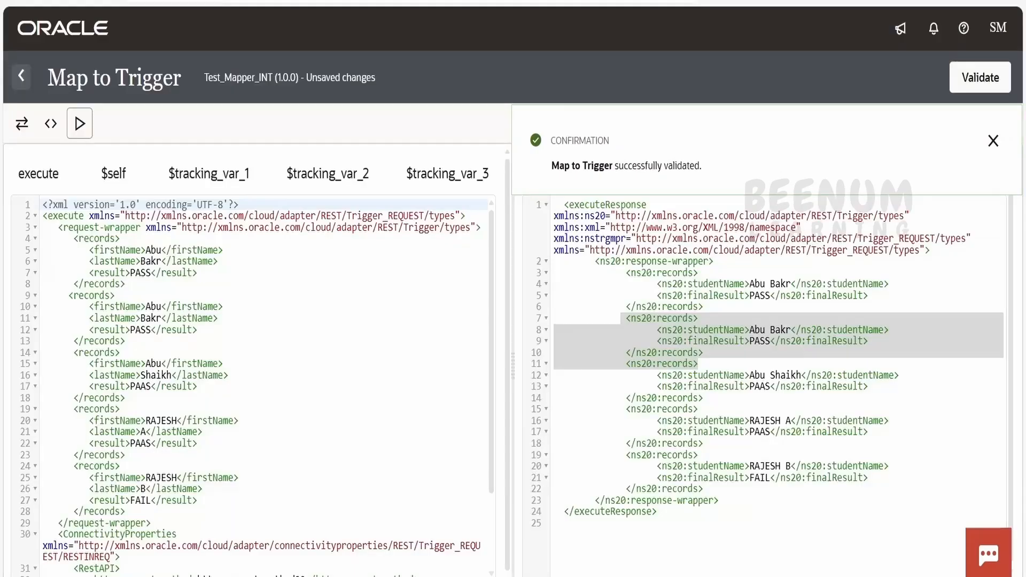
left_click(993, 141)
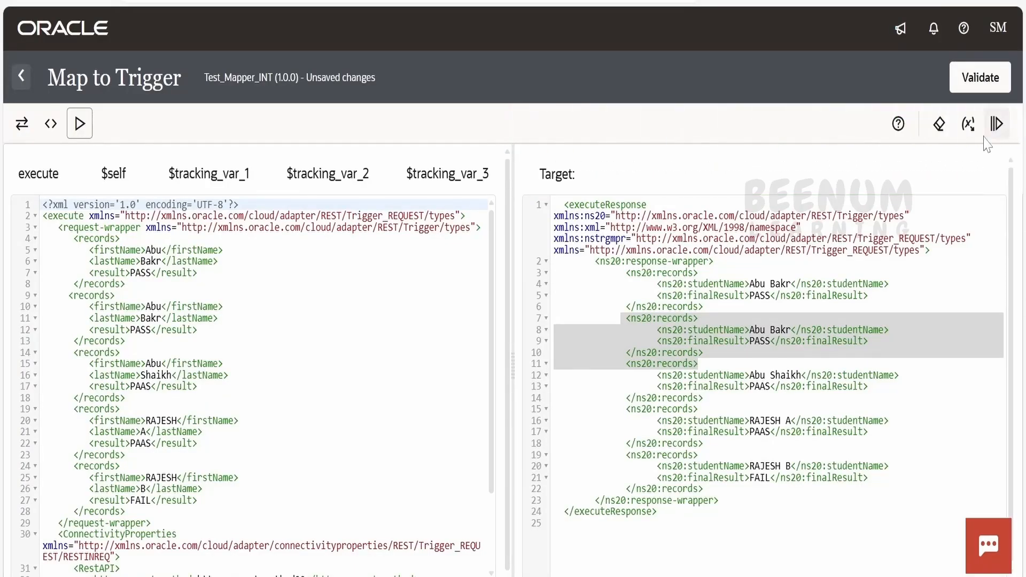
left_click(996, 123)
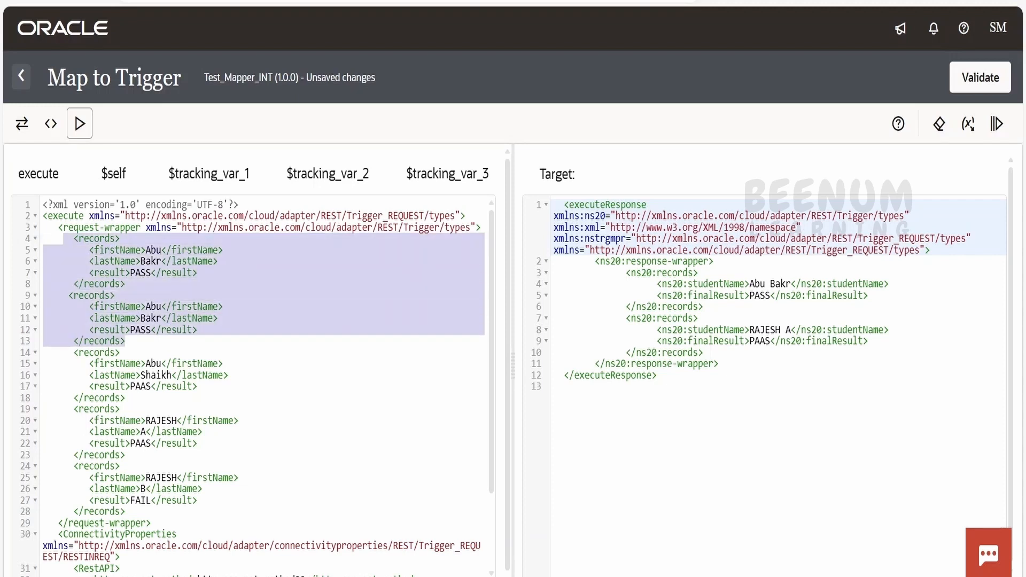
left_click(118, 295)
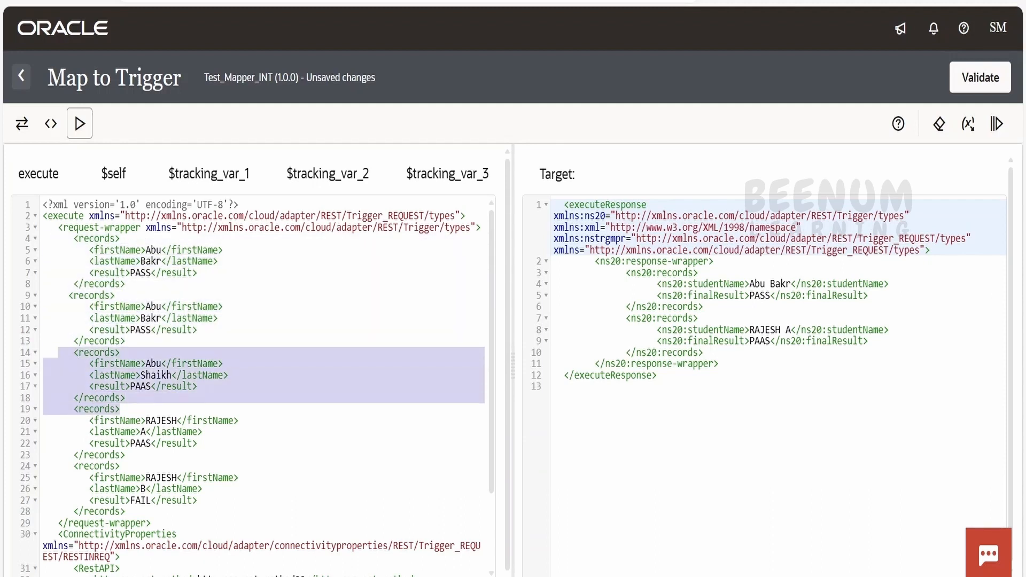
left_click(170, 363)
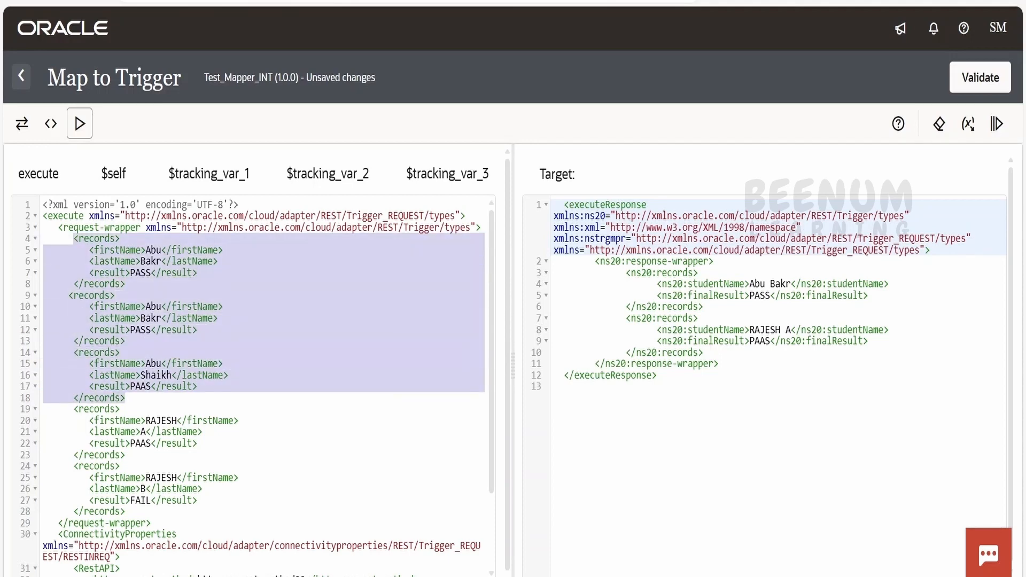
scroll("down", 3)
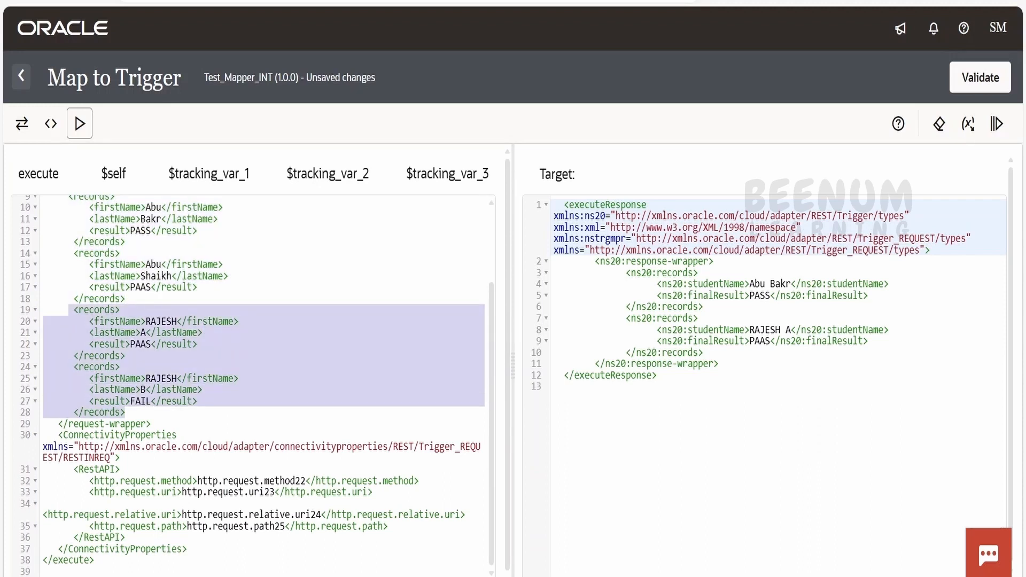
mouse_move(90, 178)
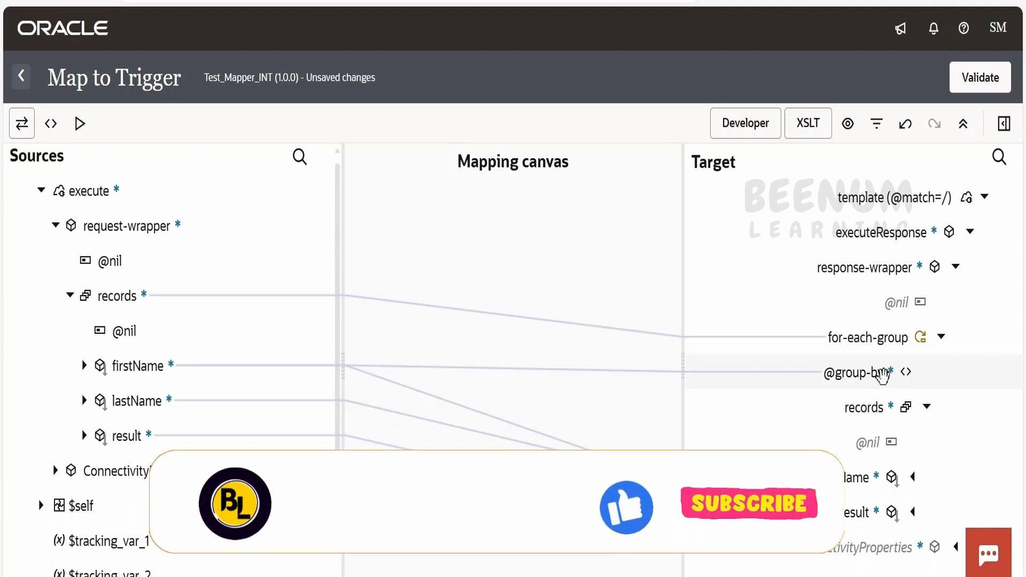
Set the group-by key to concat(ns20:firstName,'-',ns20:lastName) and validate the mapping.
left_click(851, 372)
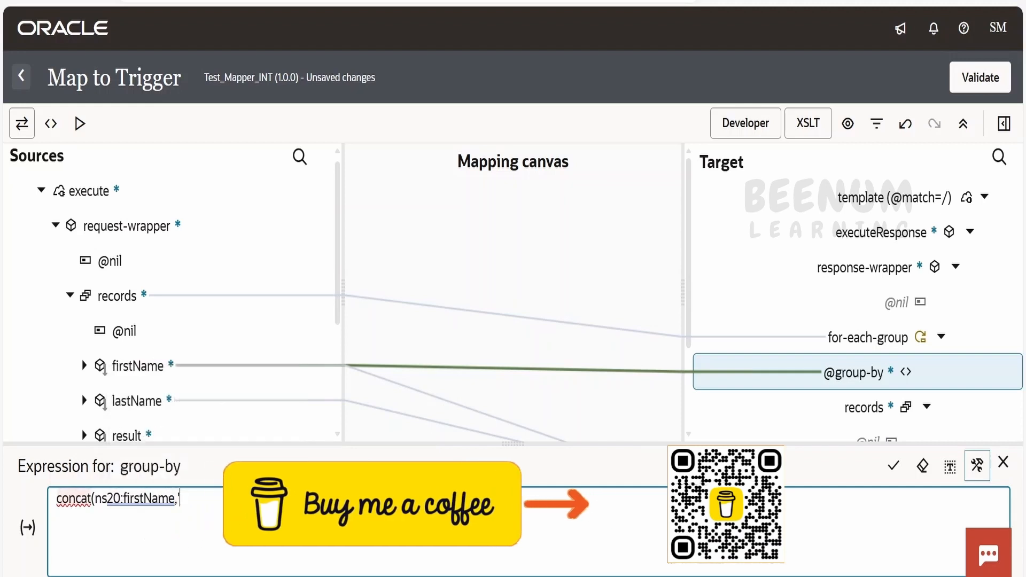
type("'-',")
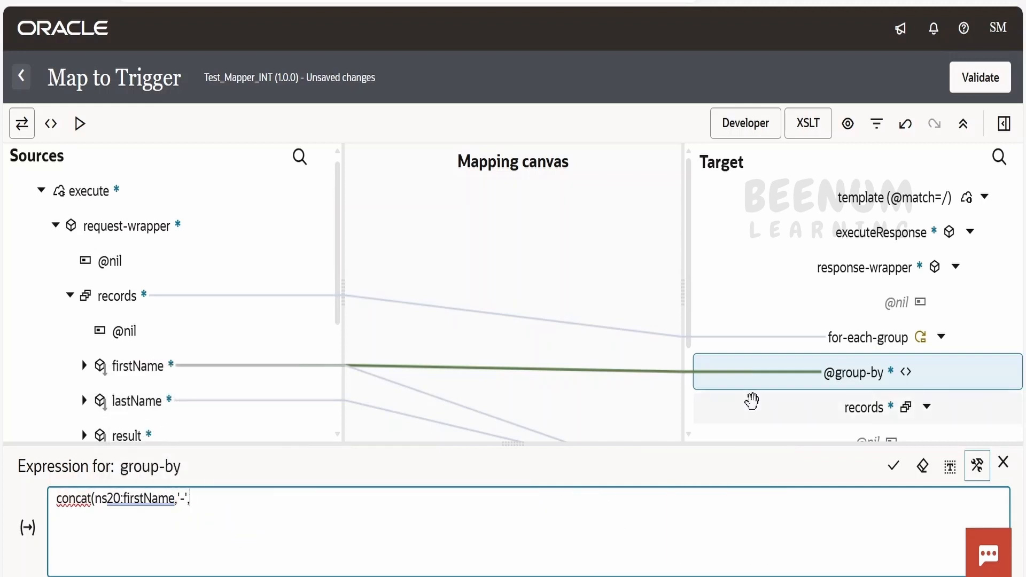
left_click(139, 401)
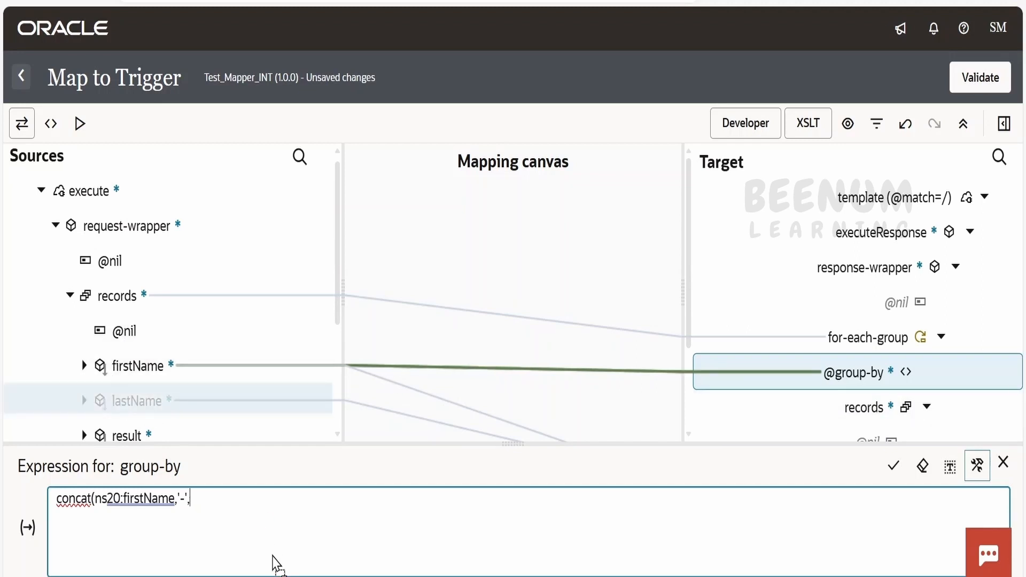
type("ns20:lastName)")
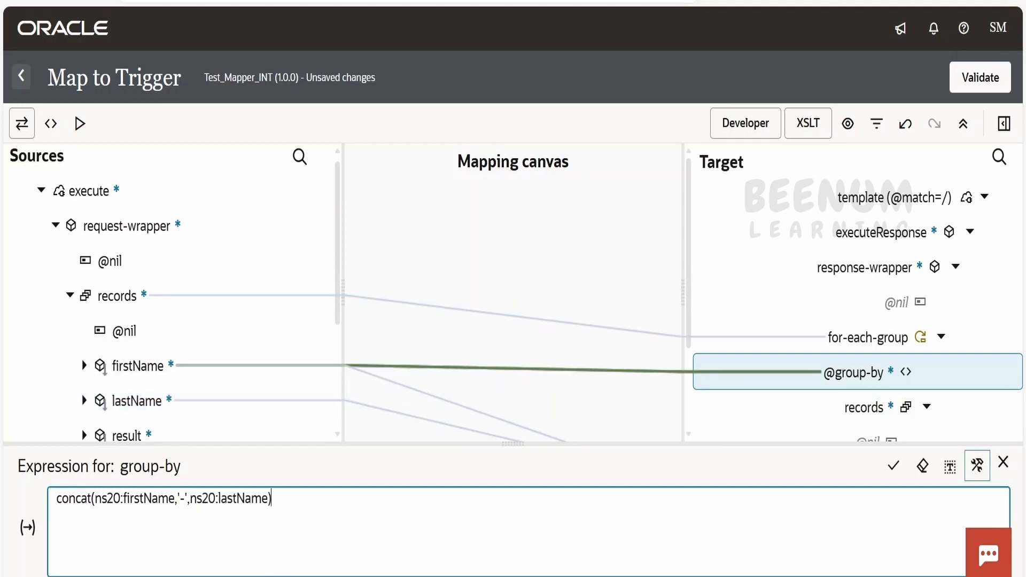
left_click(893, 467)
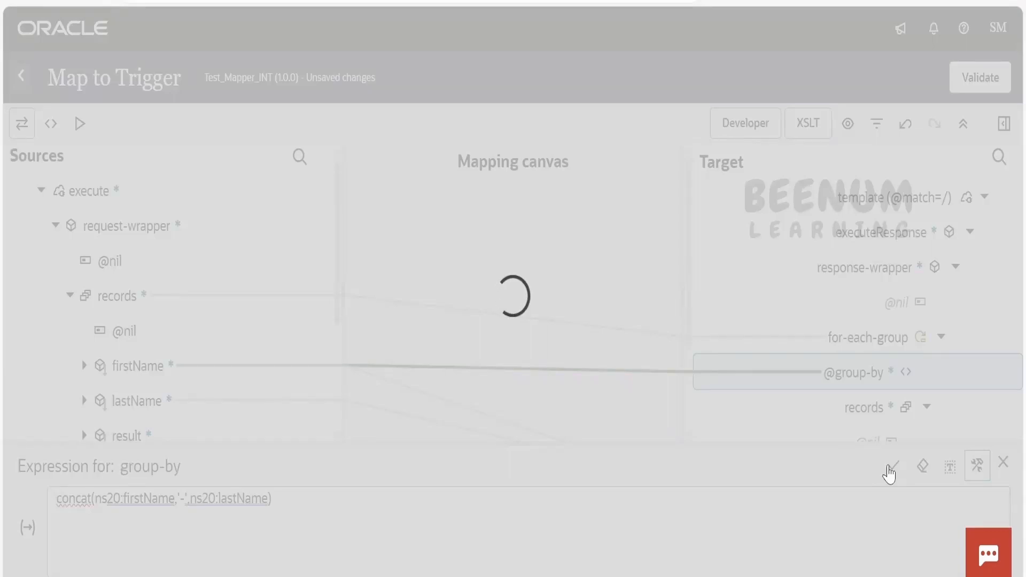
left_click(892, 466)
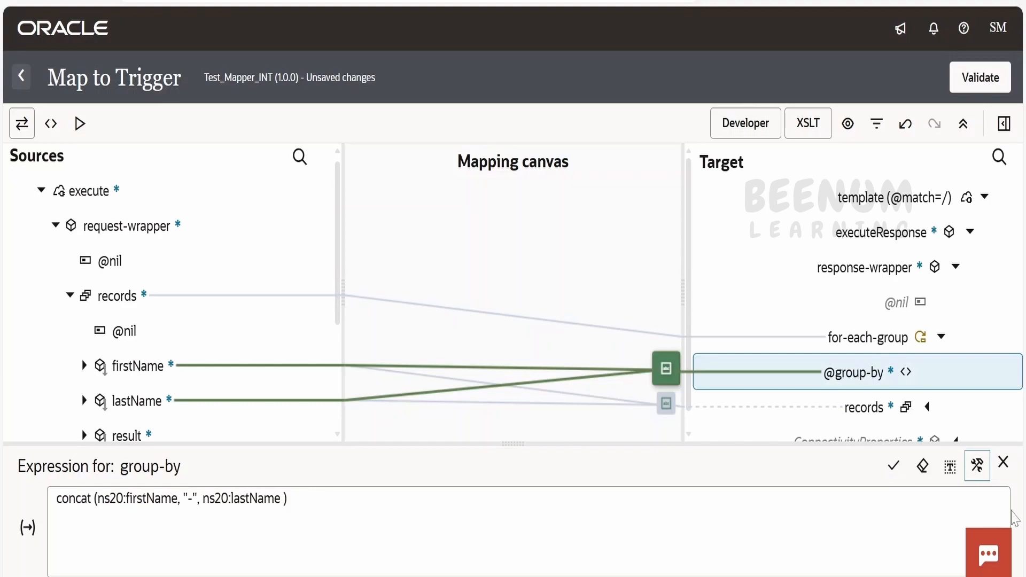
left_click(892, 465)
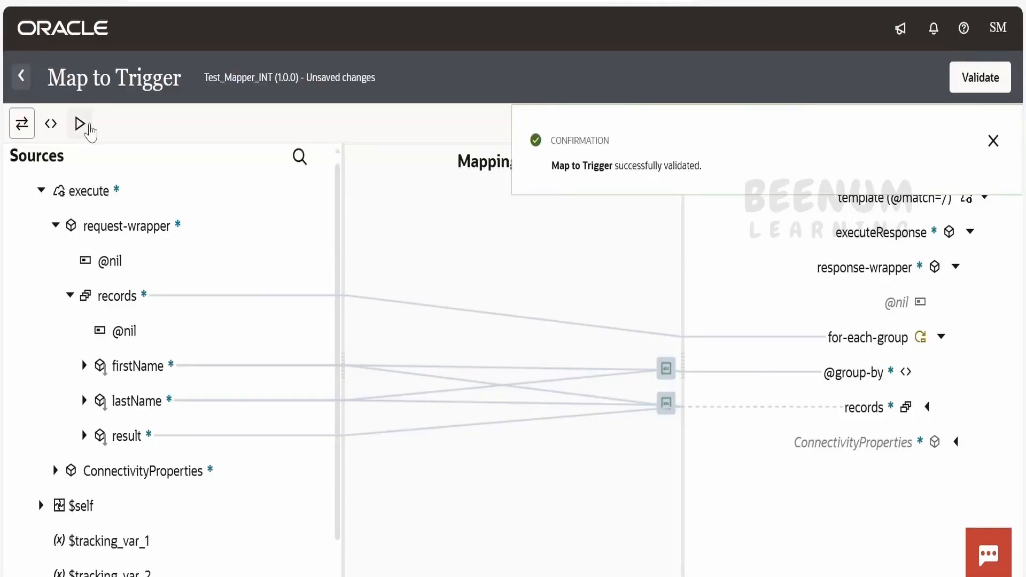
Execute the test again, listing Abu Bakr, Abu Shaikh, RAJESH A and RAJESH B, then return to the mapper.
left_click(78, 122)
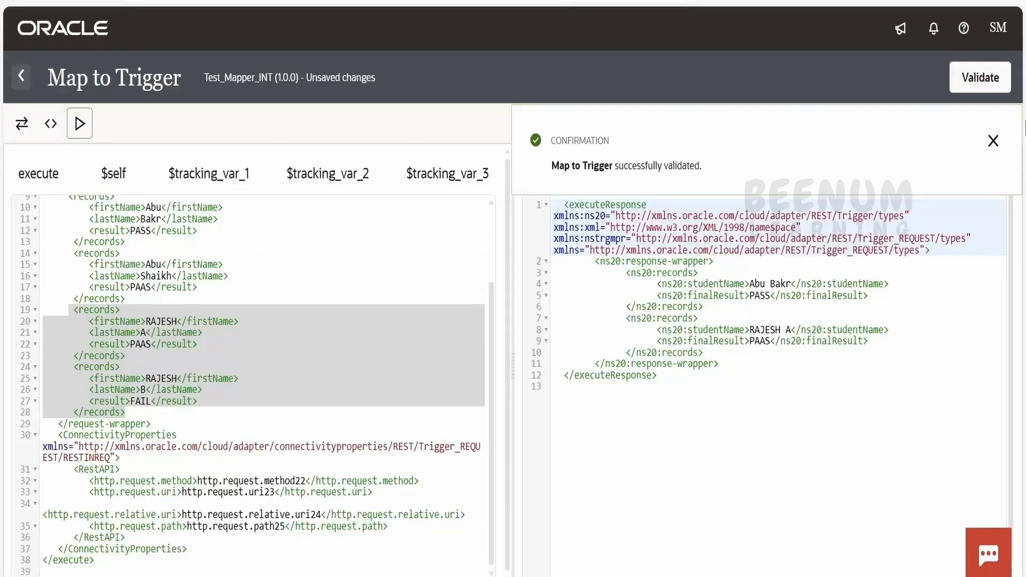
left_click(994, 141)
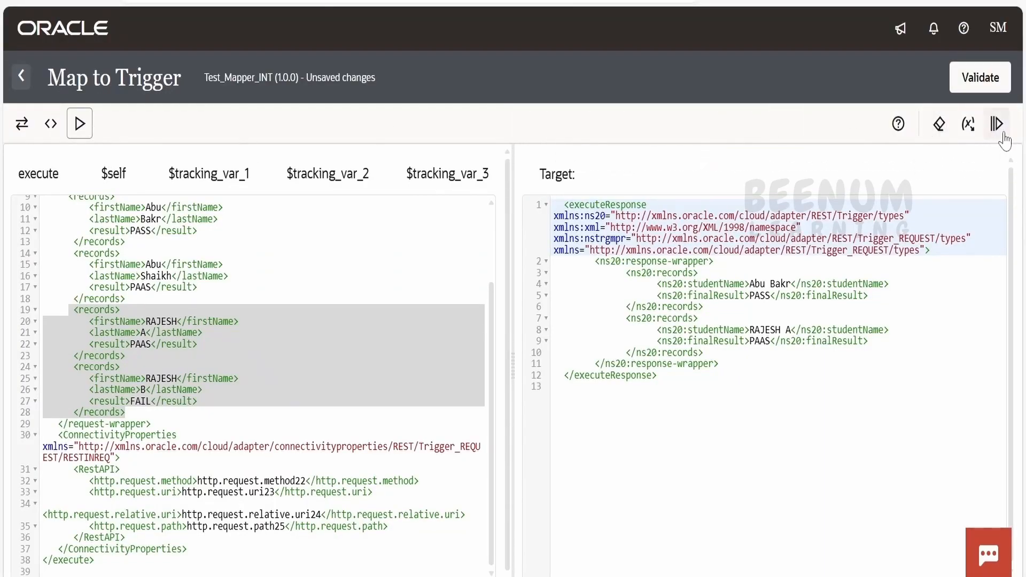
left_click(997, 123)
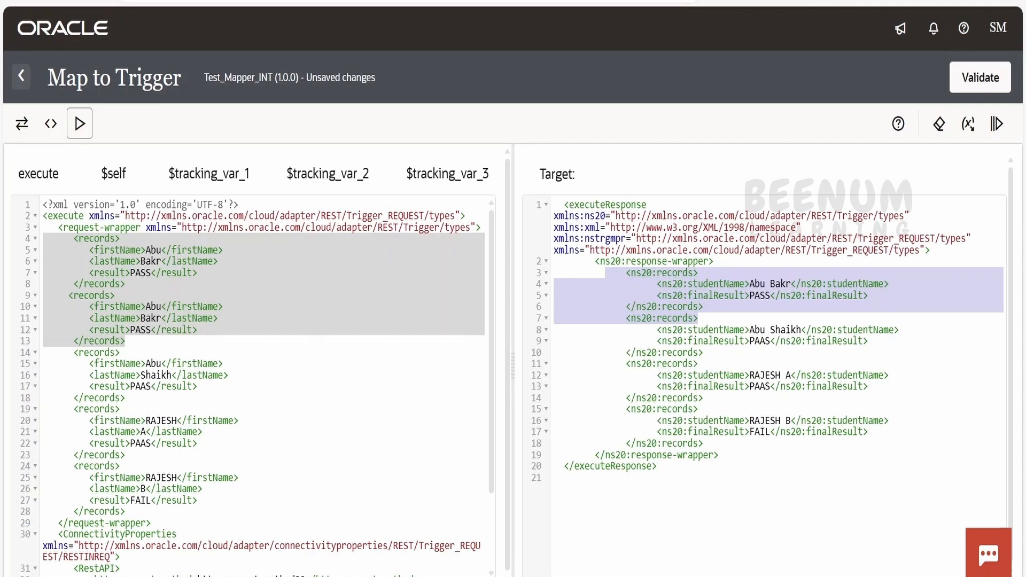
left_click(21, 123)
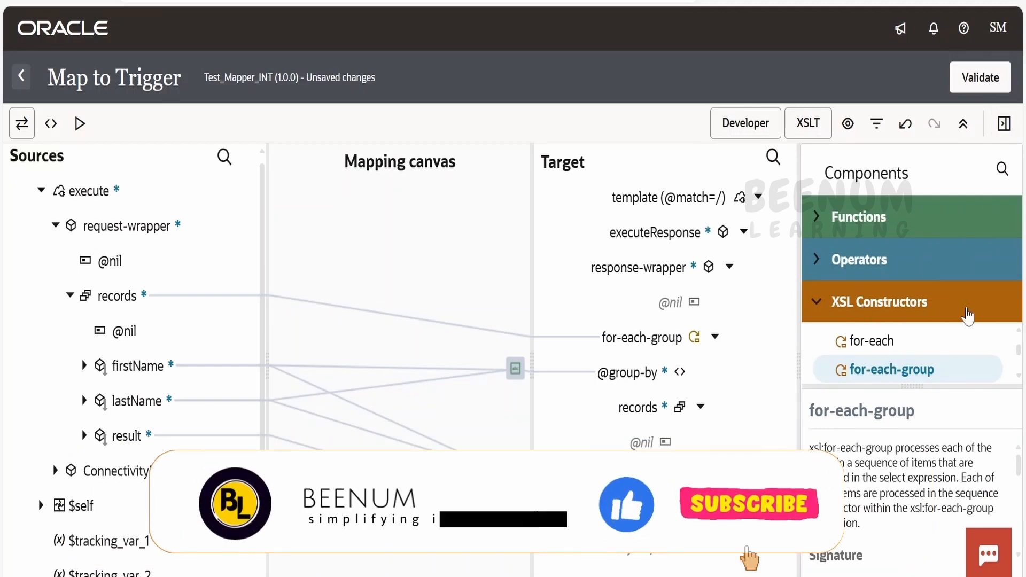
left_click(1006, 123)
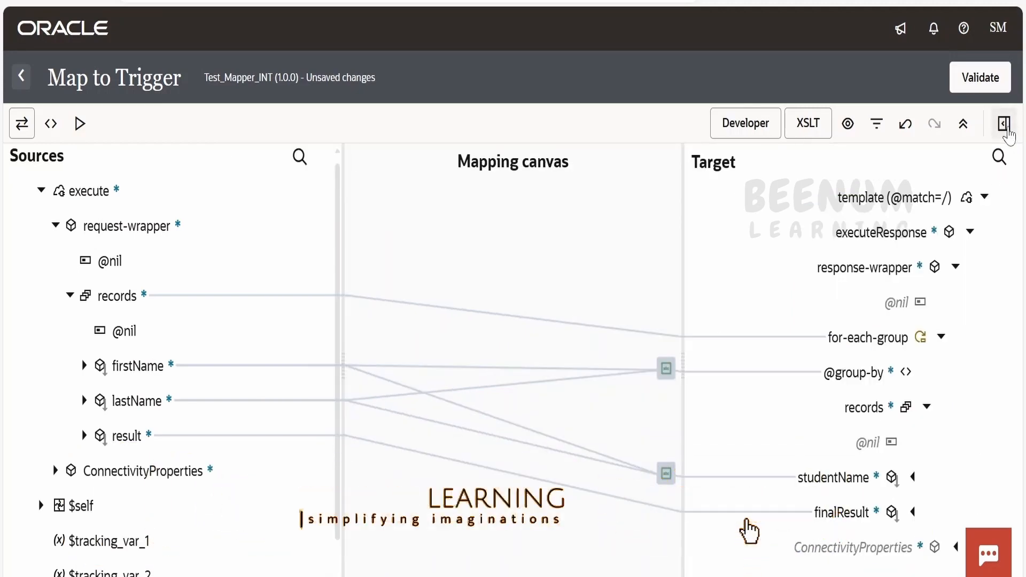